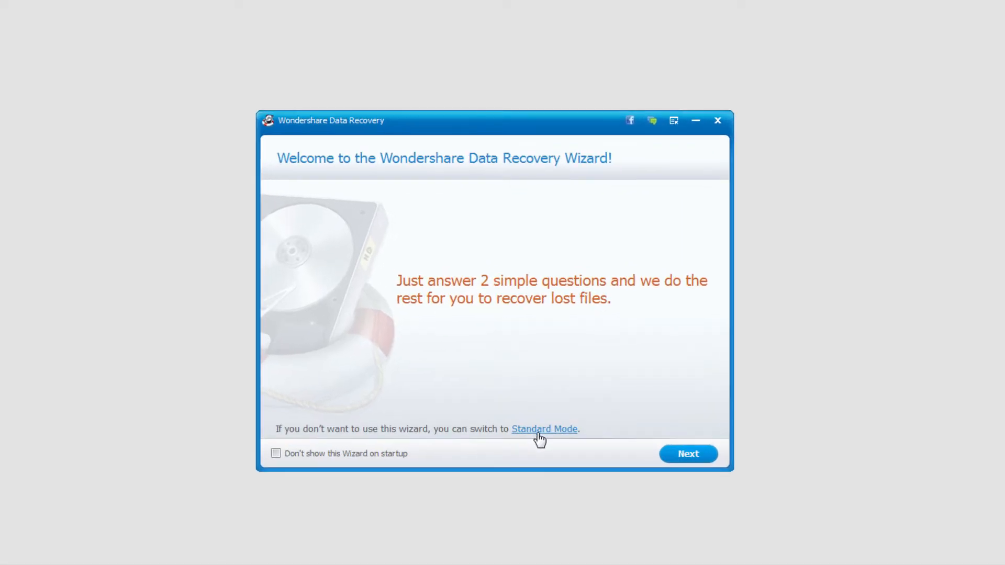
Switch from the startup wizard to Standard Mode to see the four recovery modules
{"action": "left_click", "coordinate": [543, 429]}
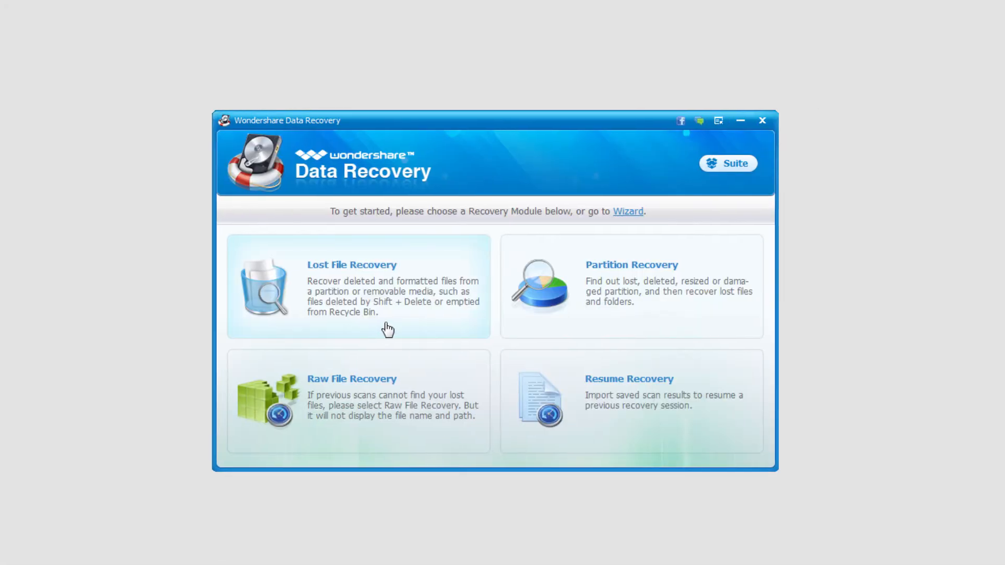
{"action": "mouse_move", "coordinate": [359, 301]}
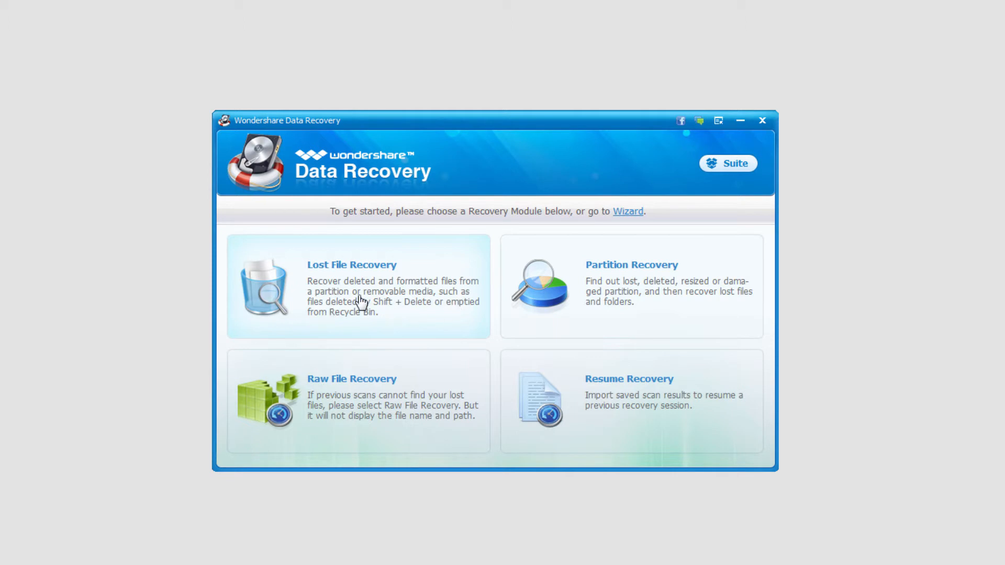
Run a Lost File Recovery scan on My Documents
{"action": "left_click", "coordinate": [358, 286]}
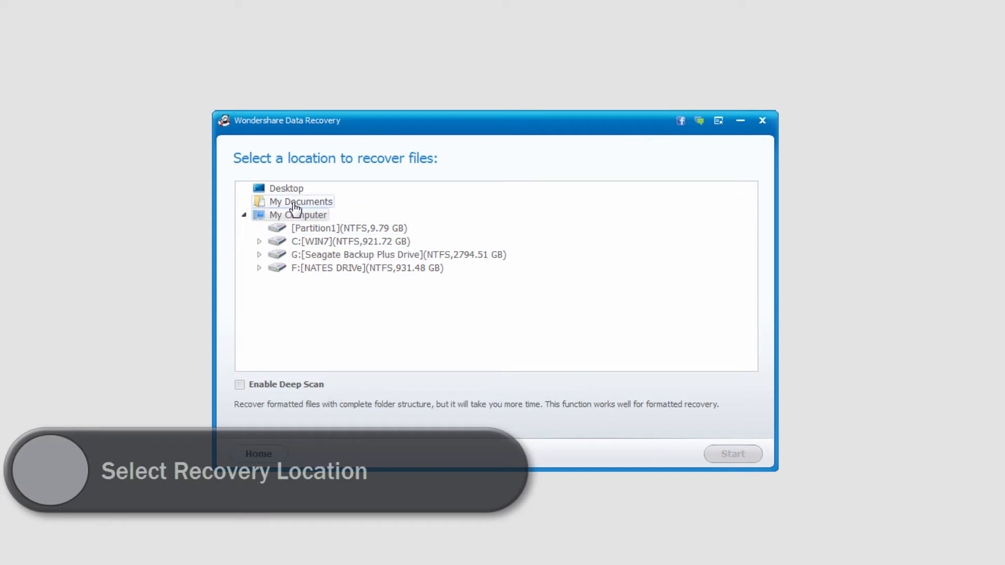
{"action": "left_click", "coordinate": [299, 201]}
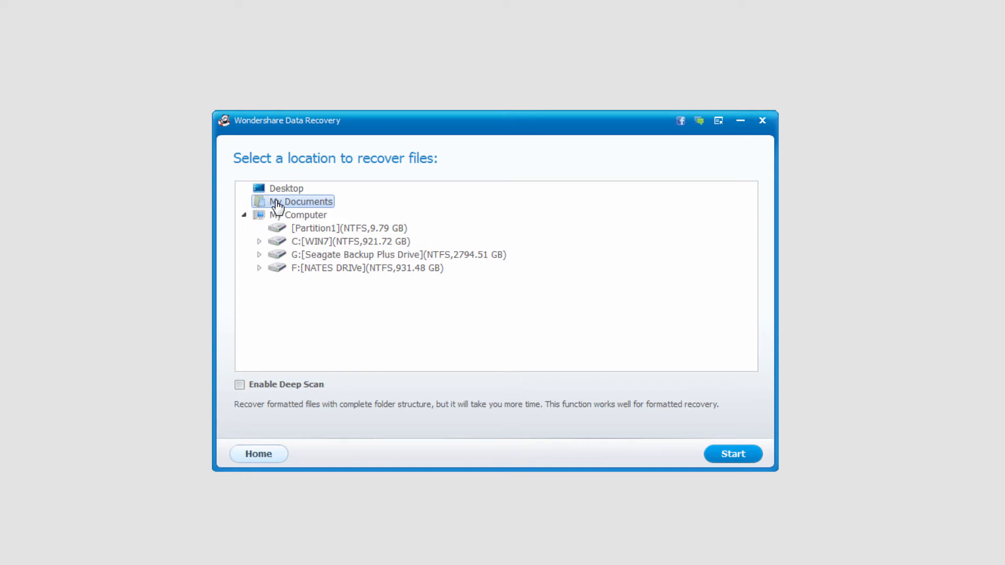
{"action": "mouse_move", "coordinate": [315, 250]}
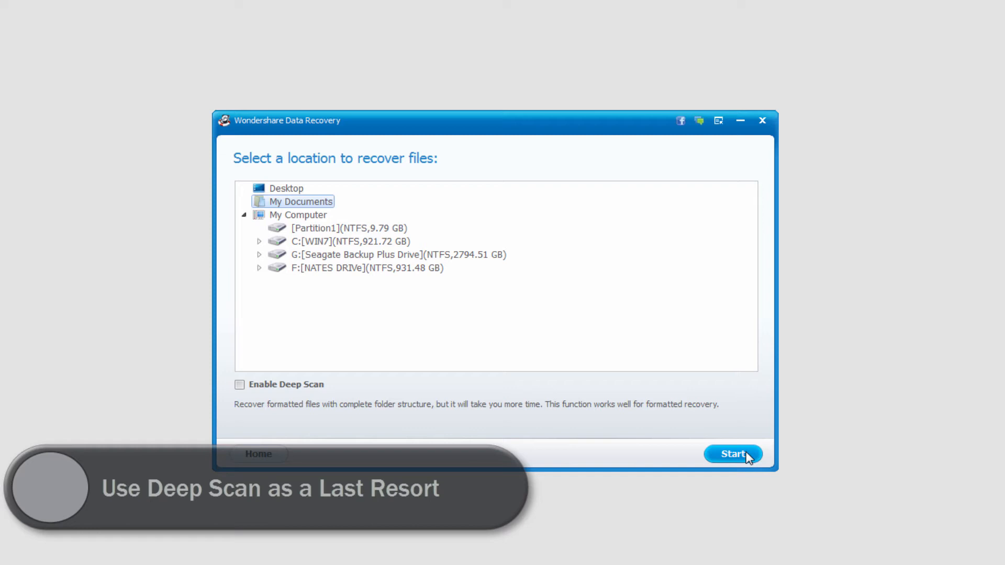
{"action": "left_click", "coordinate": [733, 453]}
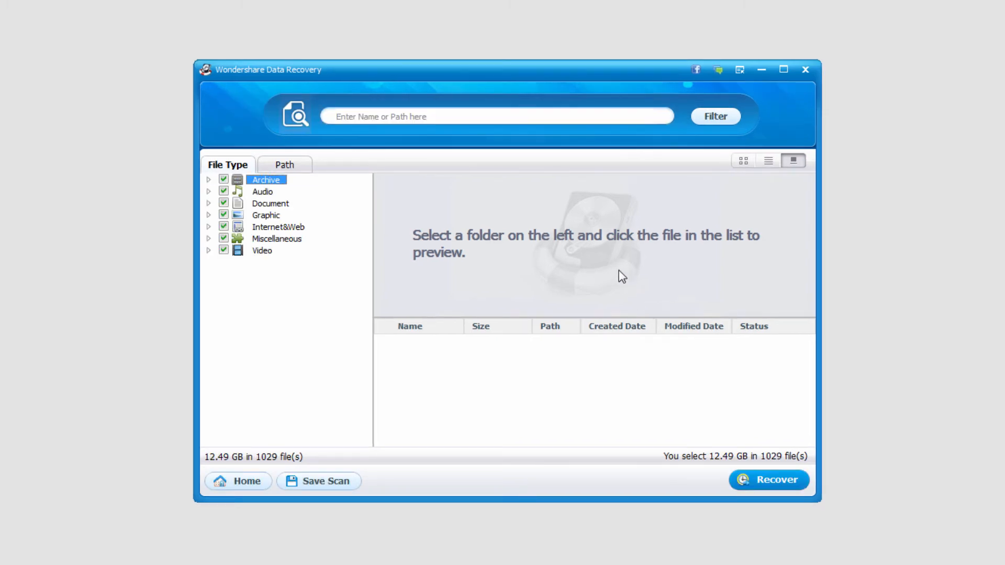
{"action": "mouse_move", "coordinate": [248, 224]}
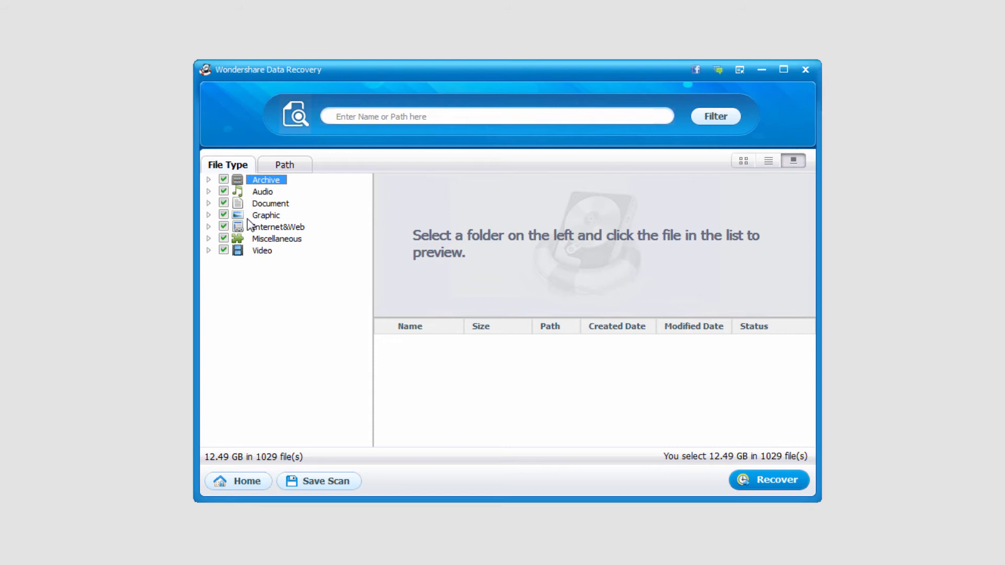
{"action": "mouse_move", "coordinate": [256, 220]}
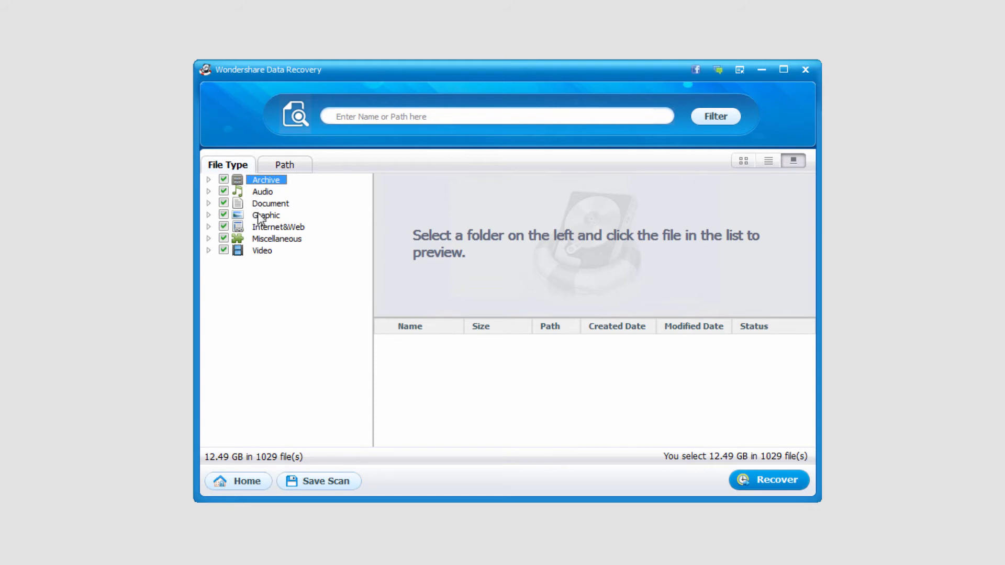
Expand Graphic, list the JPG files, and try previewing the first one
{"action": "left_click", "coordinate": [208, 215]}
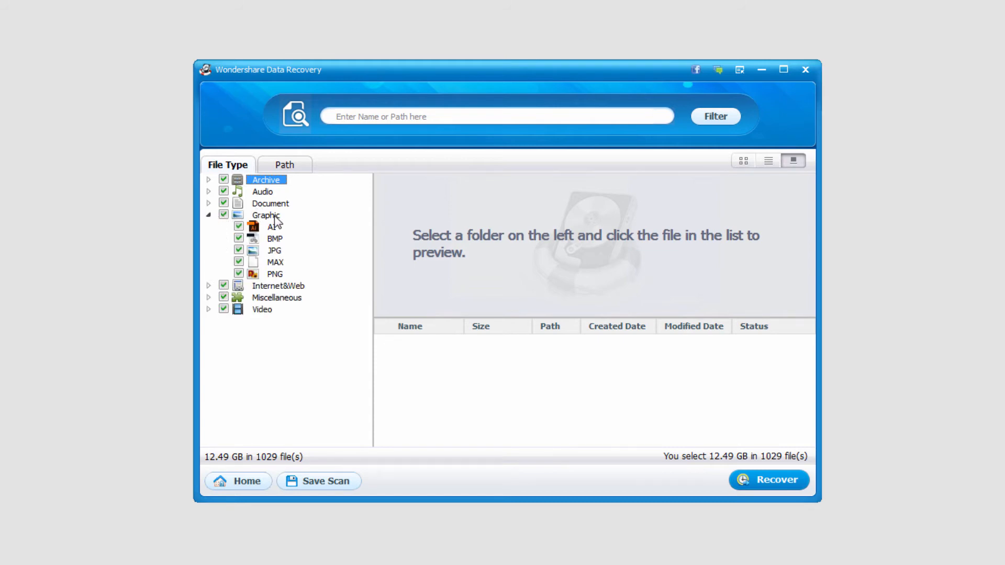
{"action": "mouse_move", "coordinate": [281, 252]}
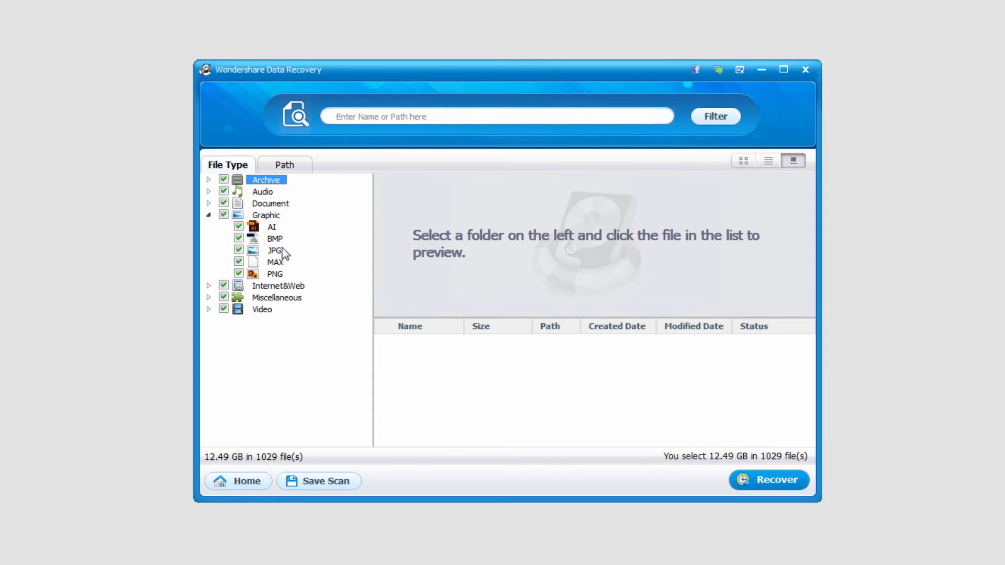
{"action": "left_click", "coordinate": [273, 250]}
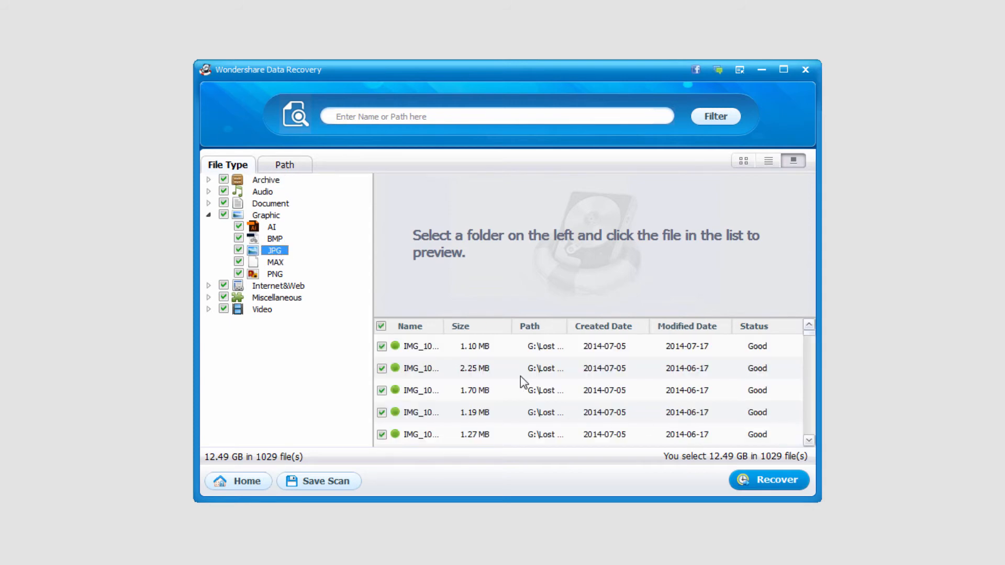
{"action": "left_click", "coordinate": [467, 368]}
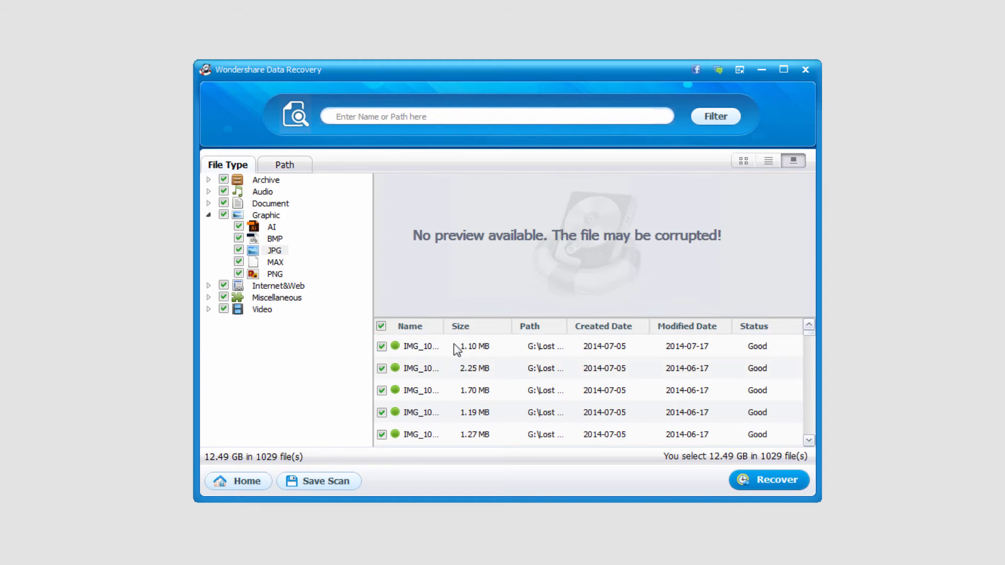
Untick archive, audio, document, web, miscellaneous and video file types
{"action": "left_click", "coordinate": [223, 179]}
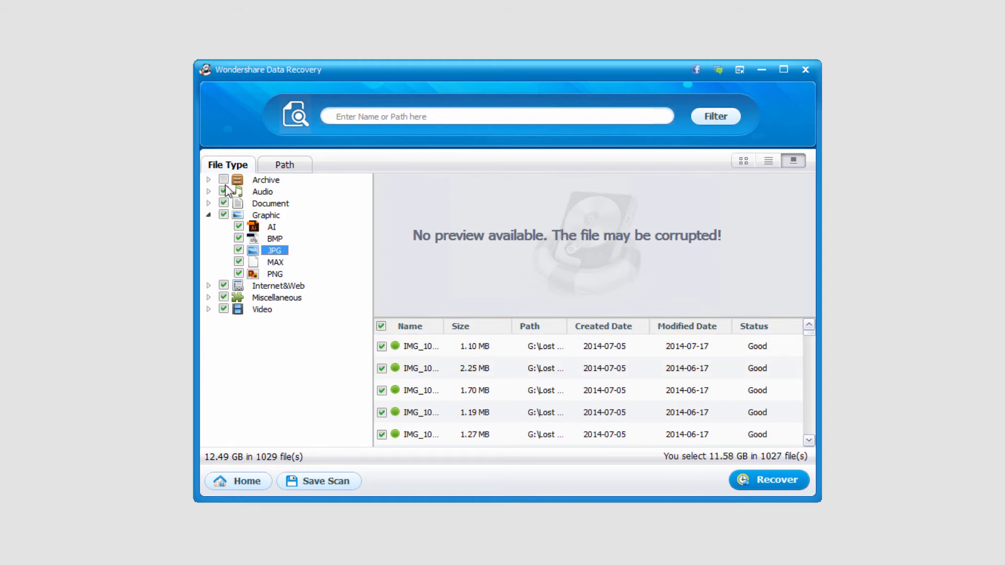
{"action": "left_click", "coordinate": [223, 191]}
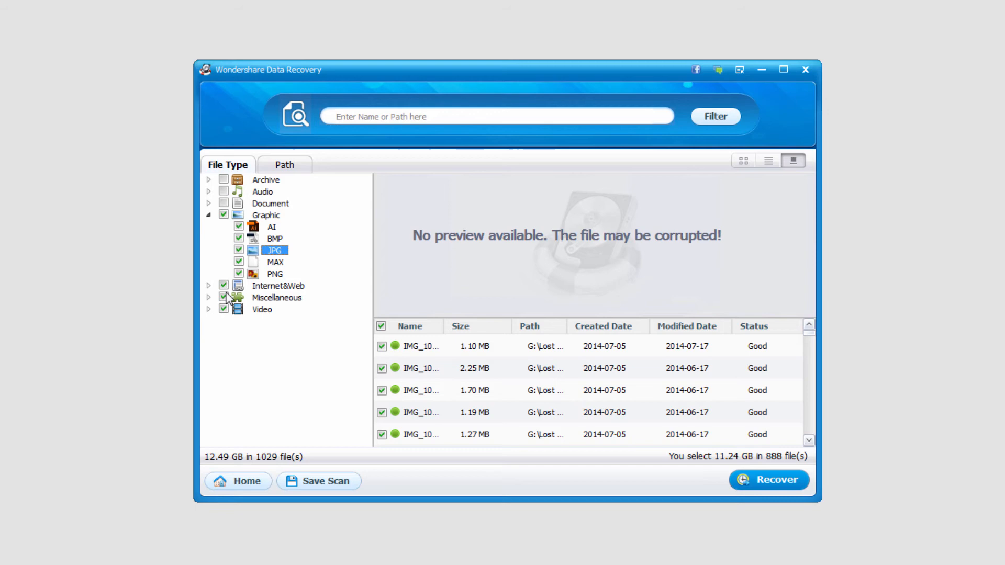
{"action": "left_click", "coordinate": [224, 297]}
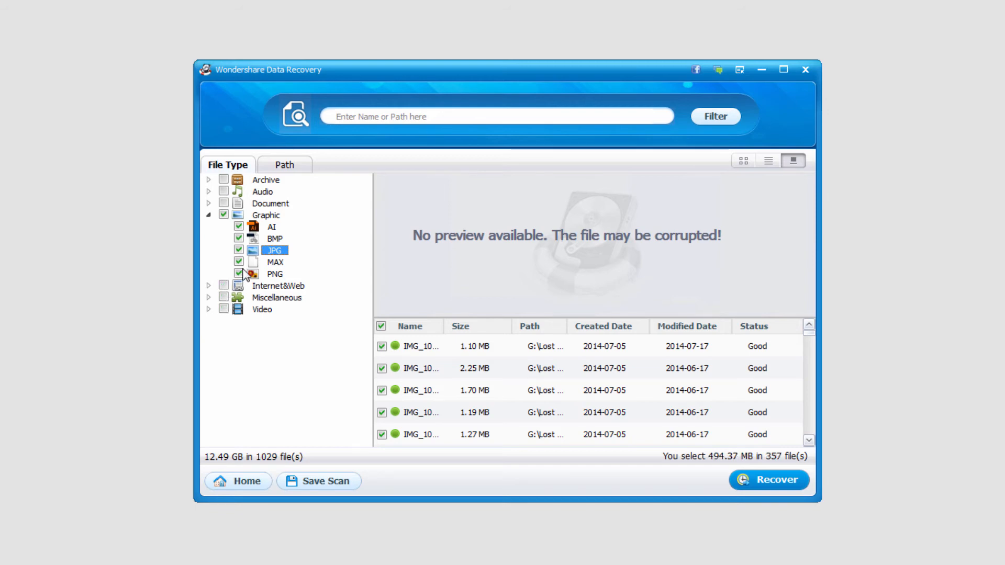
Keep only JPG, clear the selection, then tick the first three JPG files
{"action": "left_click", "coordinate": [239, 274]}
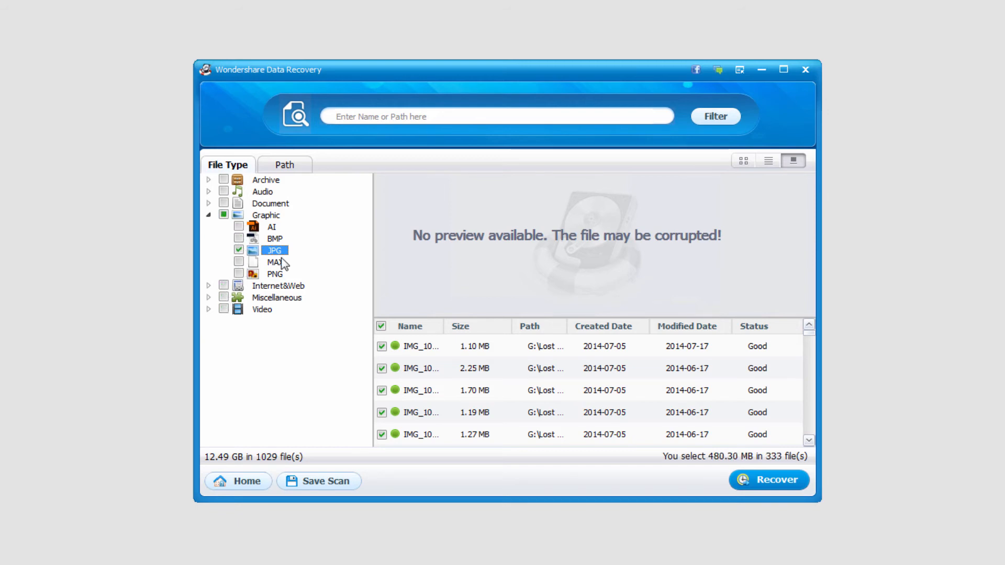
{"action": "mouse_move", "coordinate": [442, 328]}
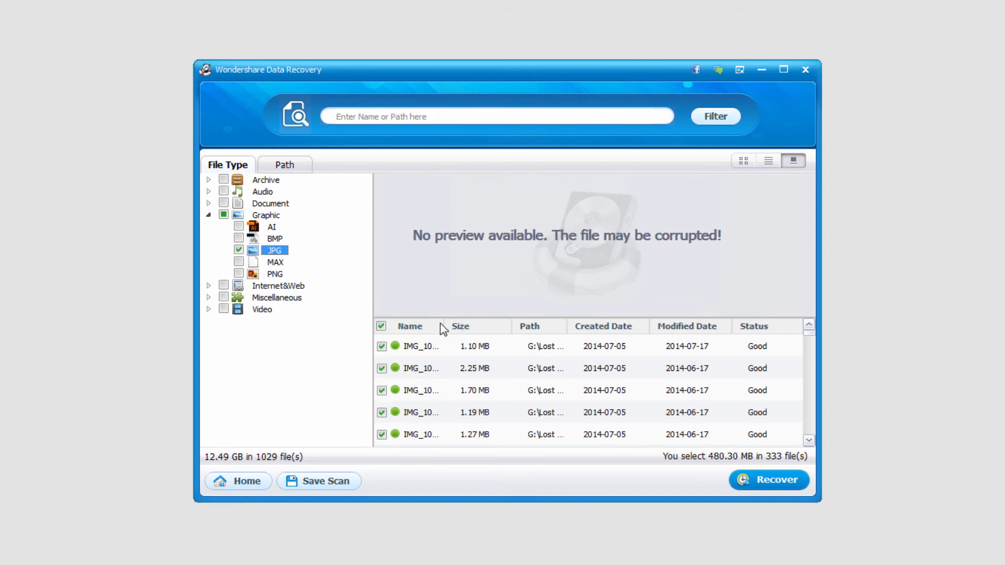
{"action": "left_click", "coordinate": [382, 326]}
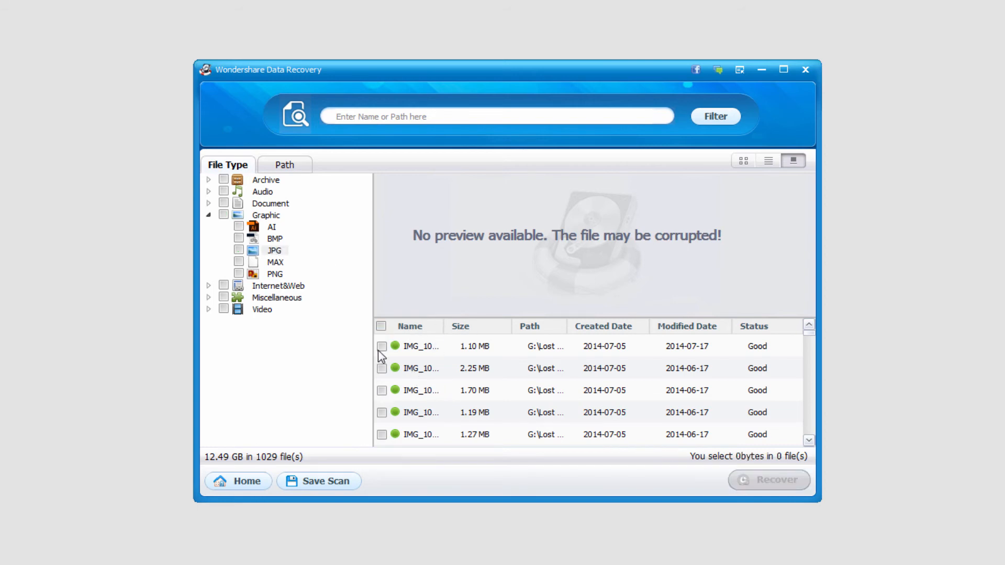
{"action": "left_click", "coordinate": [382, 390]}
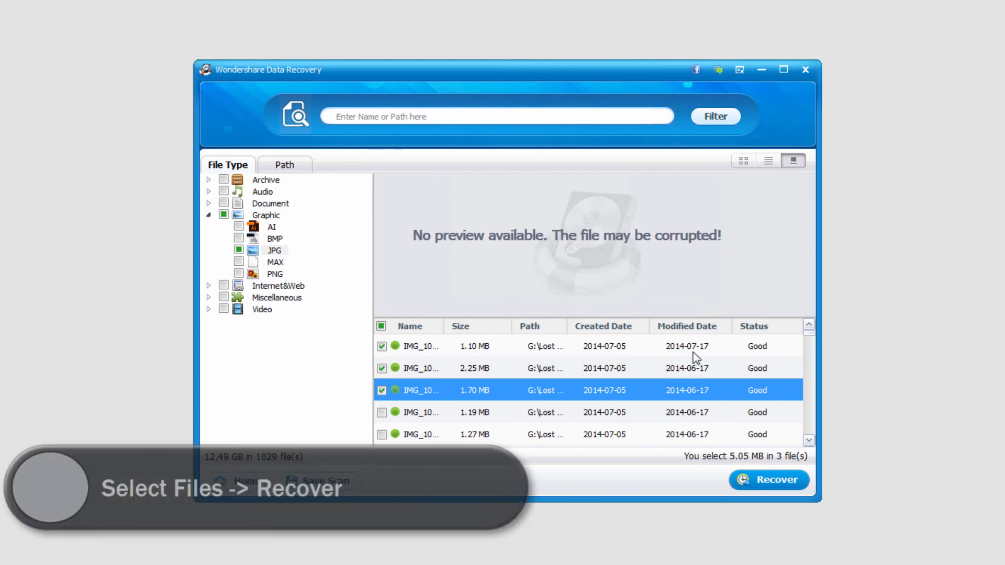
{"action": "mouse_move", "coordinate": [773, 488]}
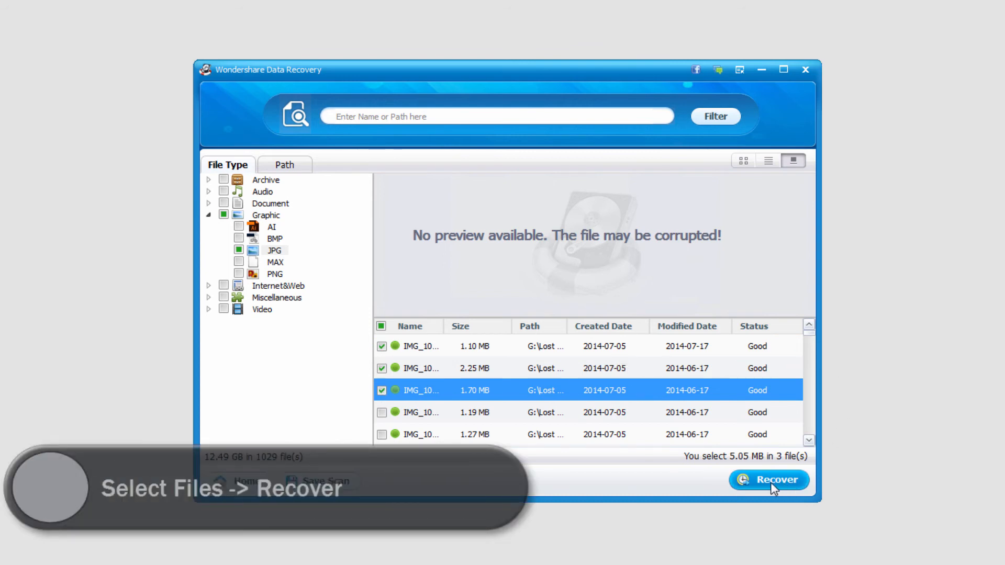
Recover the three JPGs into the user folder under C:\Users
{"action": "left_click", "coordinate": [768, 480]}
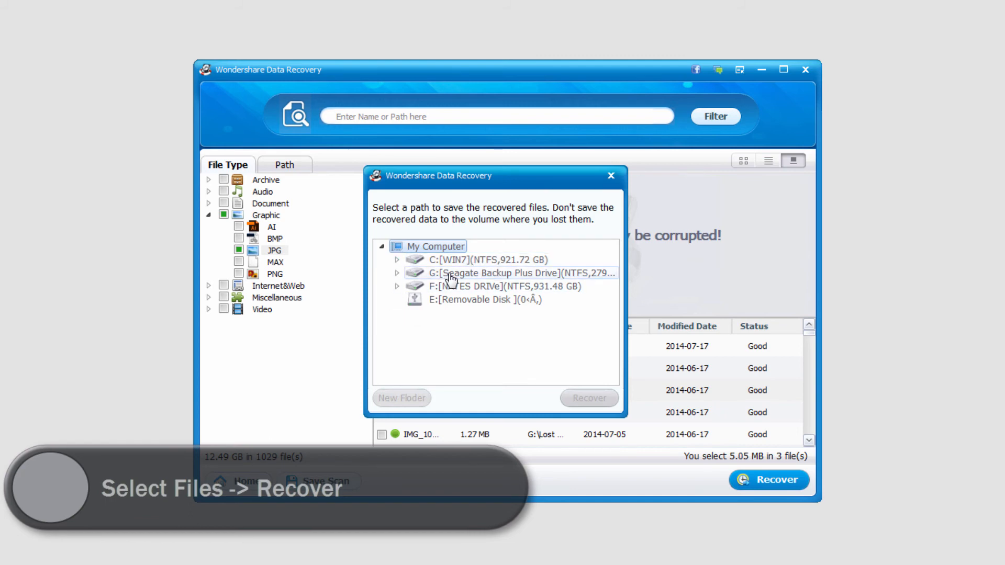
{"action": "left_click", "coordinate": [397, 259]}
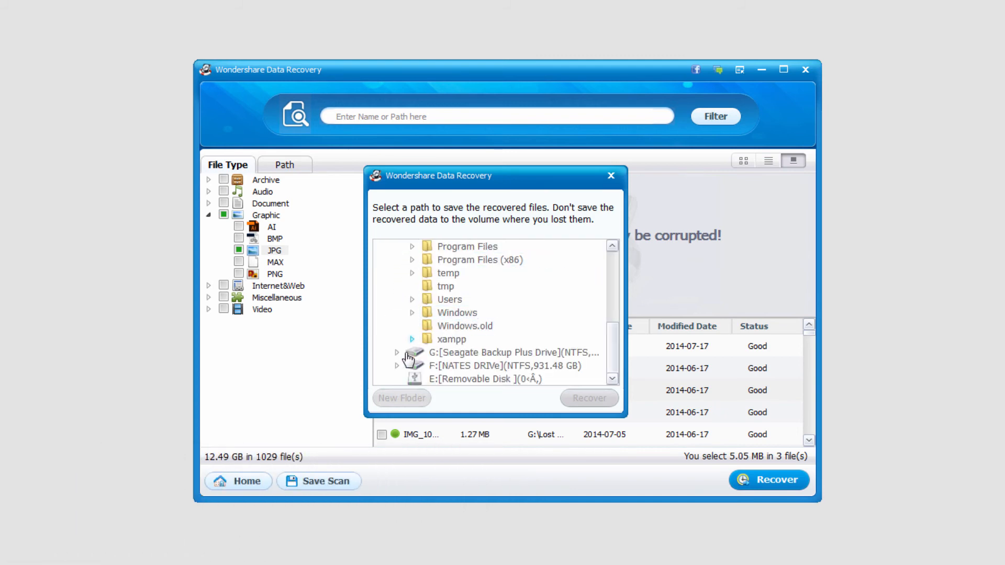
{"action": "left_click", "coordinate": [413, 300]}
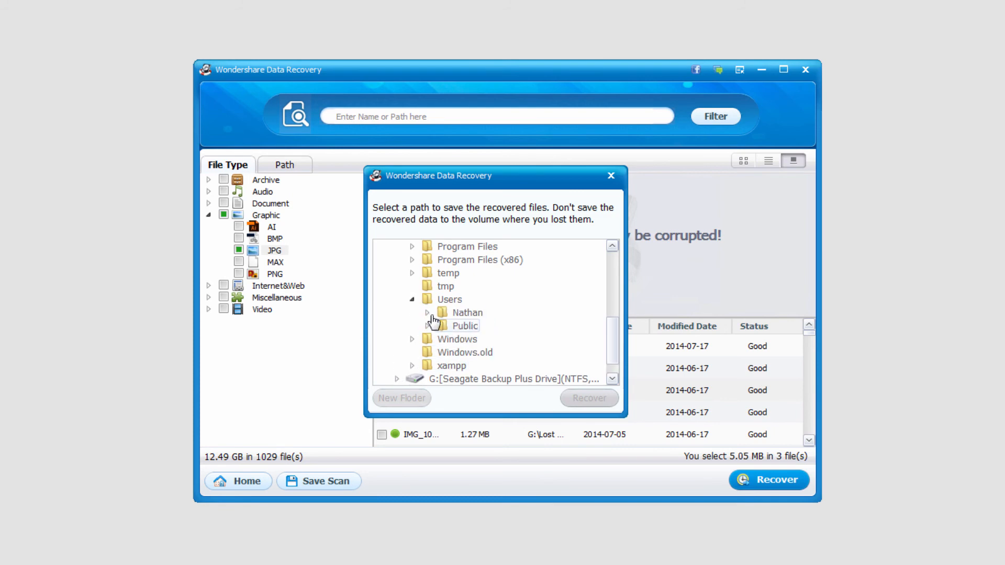
{"action": "left_click", "coordinate": [610, 174]}
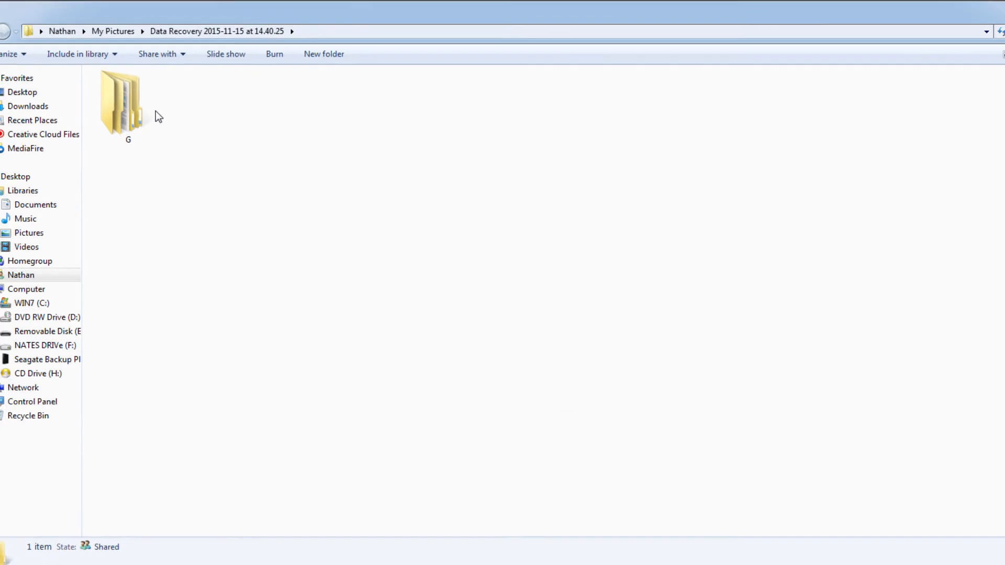
Open the G folder, then DIR00000004, to show IMG_1002, IMG_1003 and IMG_1007
{"action": "double_click", "coordinate": [121, 103]}
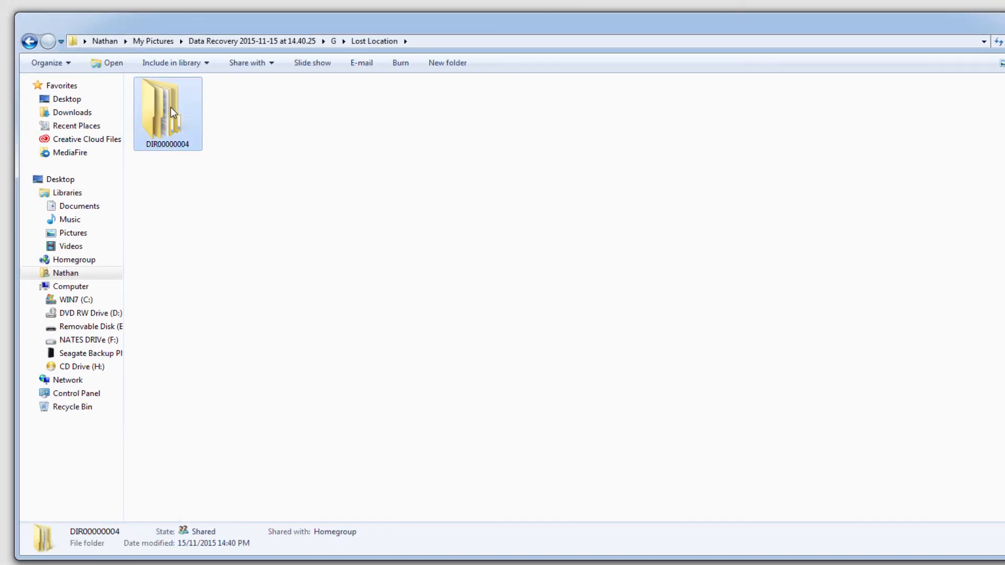
{"action": "double_click", "coordinate": [168, 108]}
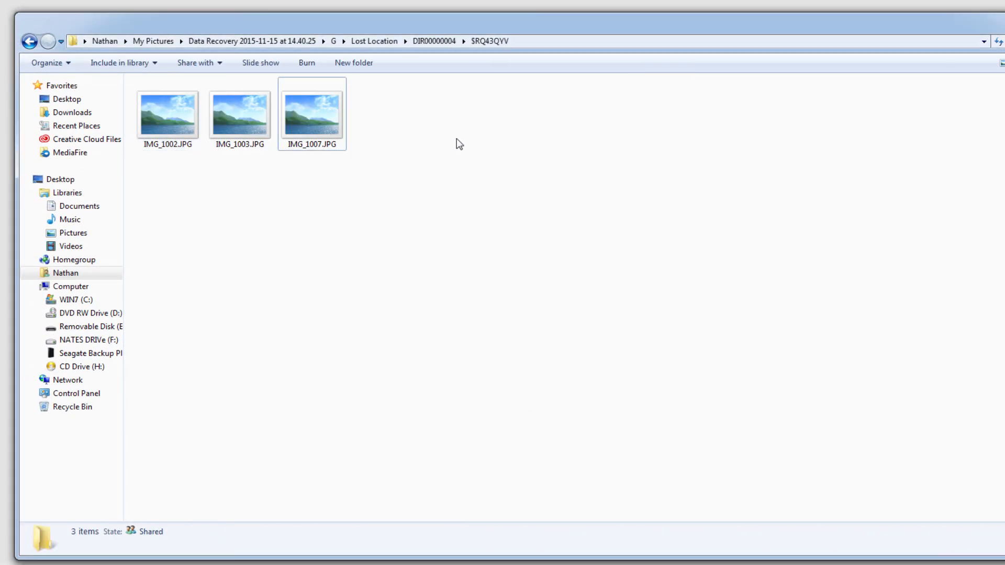